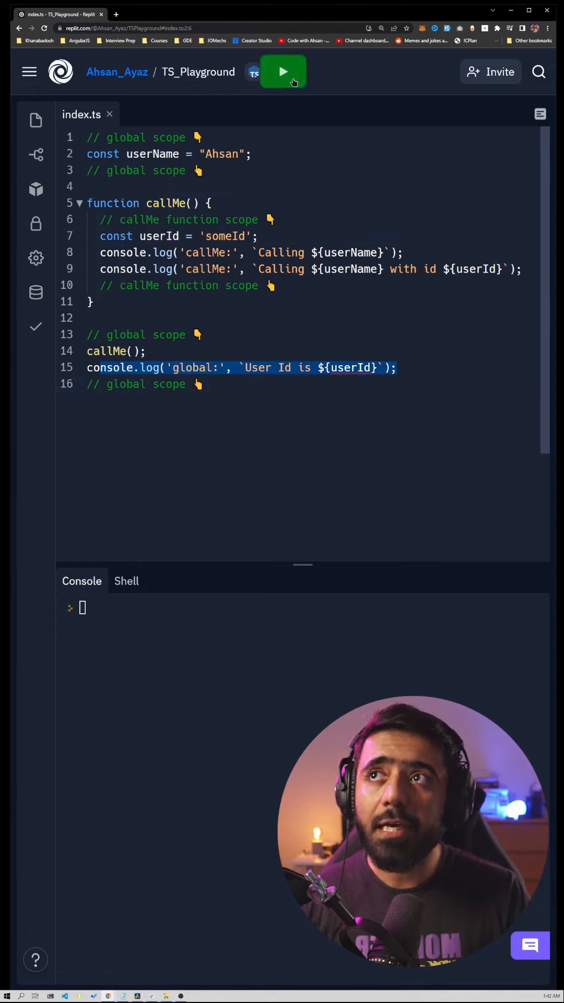
- Run index.ts so the console logs both callMe messages, then the ReferenceError for userId
click(283, 71)
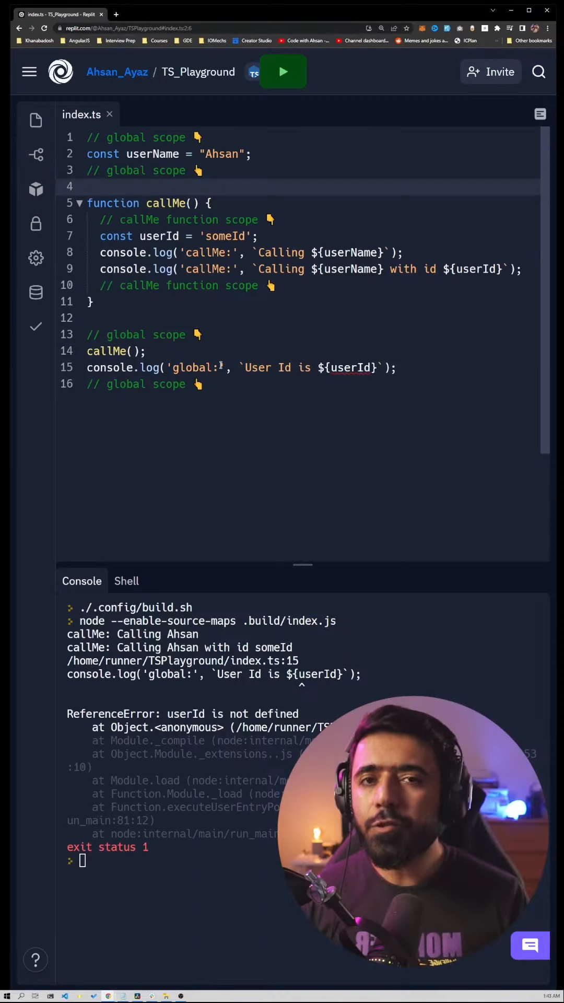
click(88, 186)
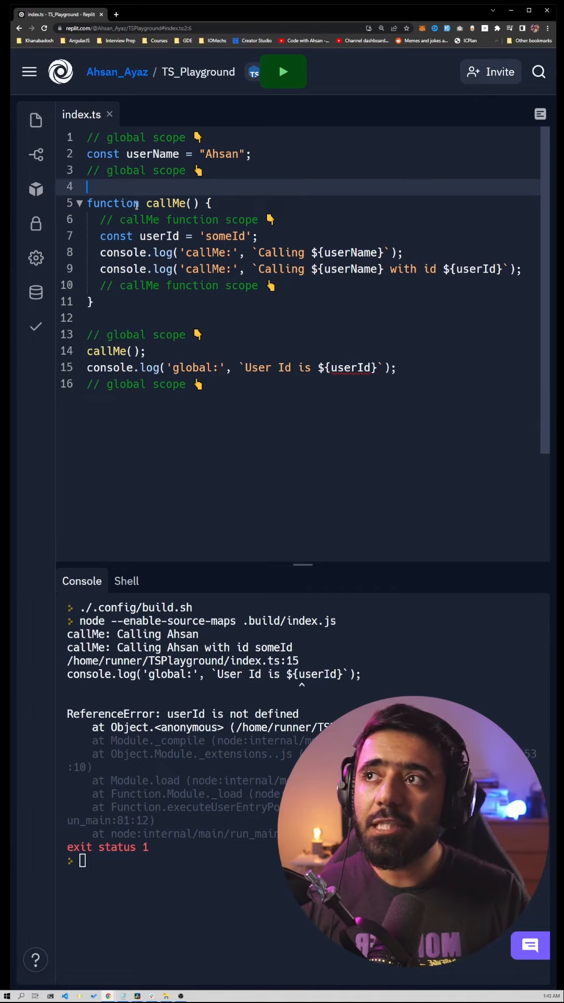